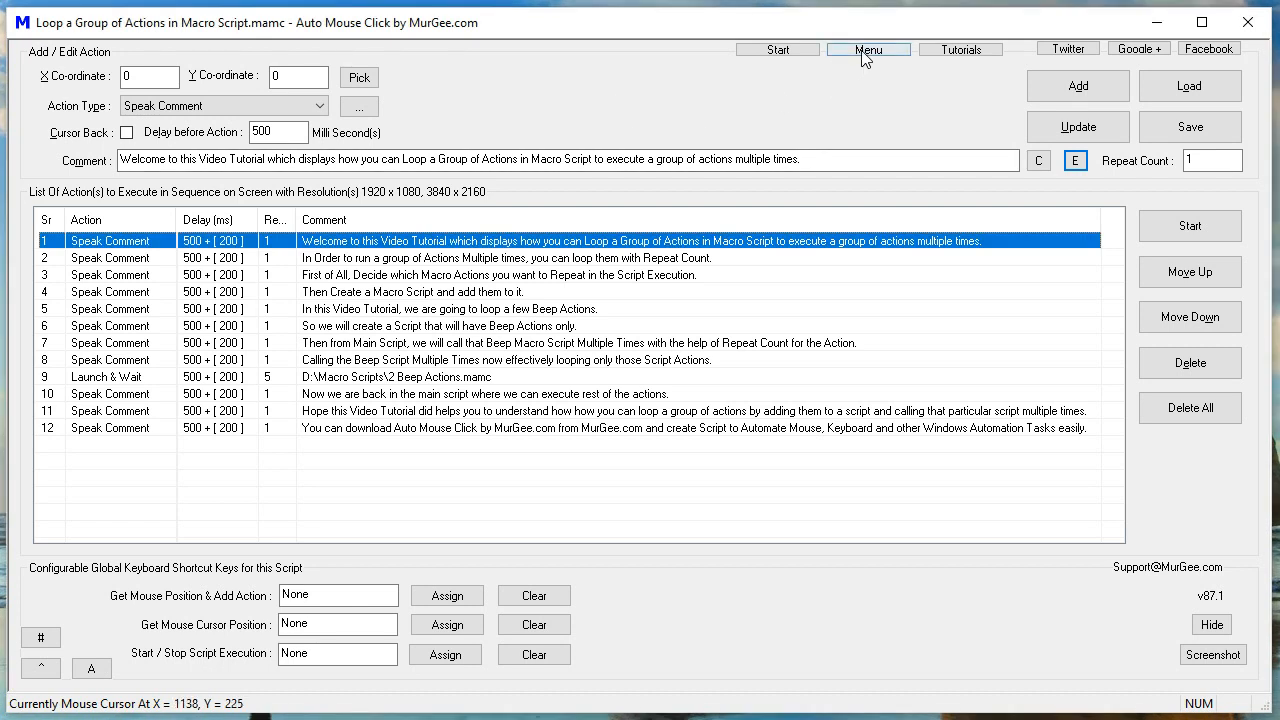
- Start running the loaded 12-action Loop a Group of Actions macro script
left_click(868, 48)
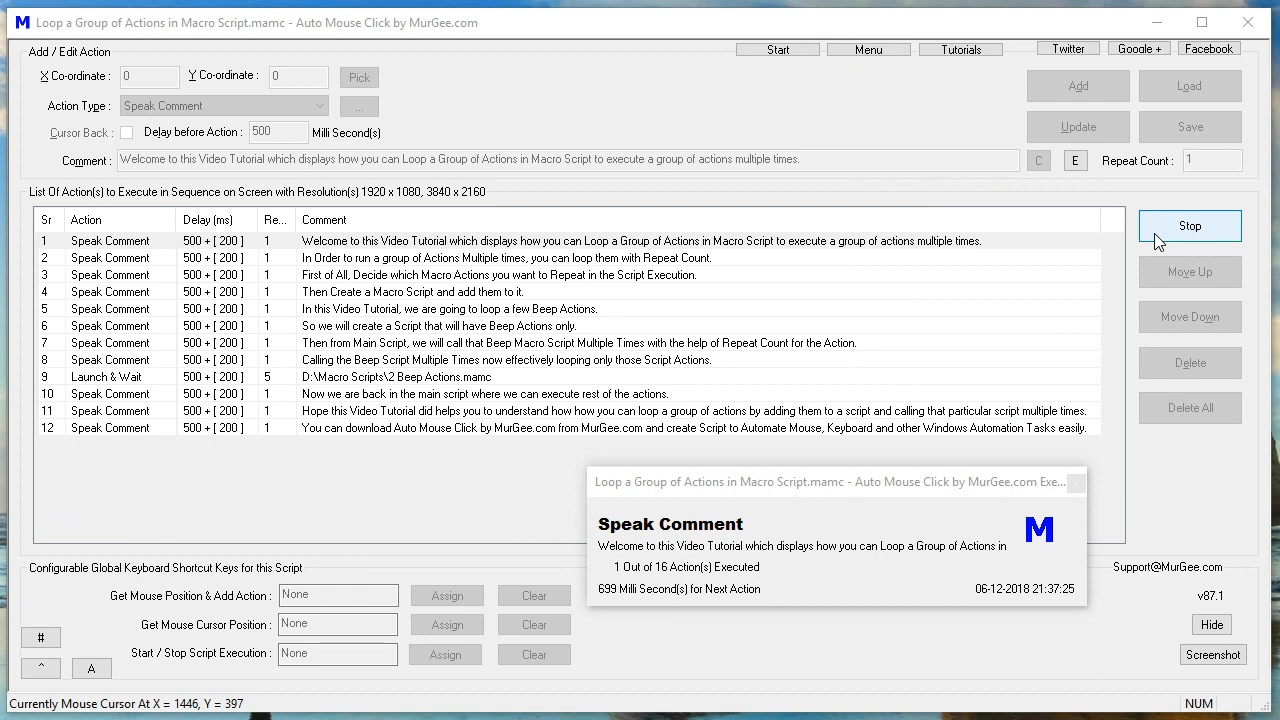
- Show File Explorer at D:\Macro Scripts with the 2 Beep Actions and Loop scripts
left_click(1190, 226)
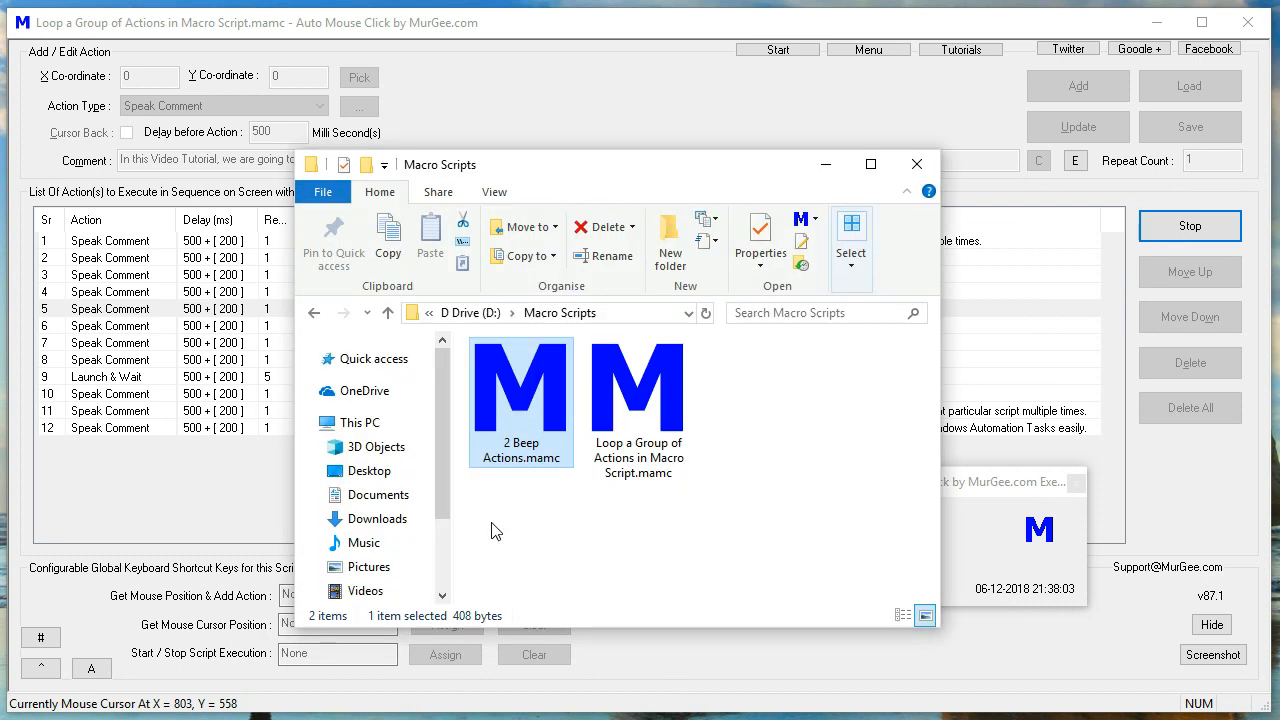
- Open 2 Beep Actions.mamc in a second window and select its first Beep action
double_click(520, 390)
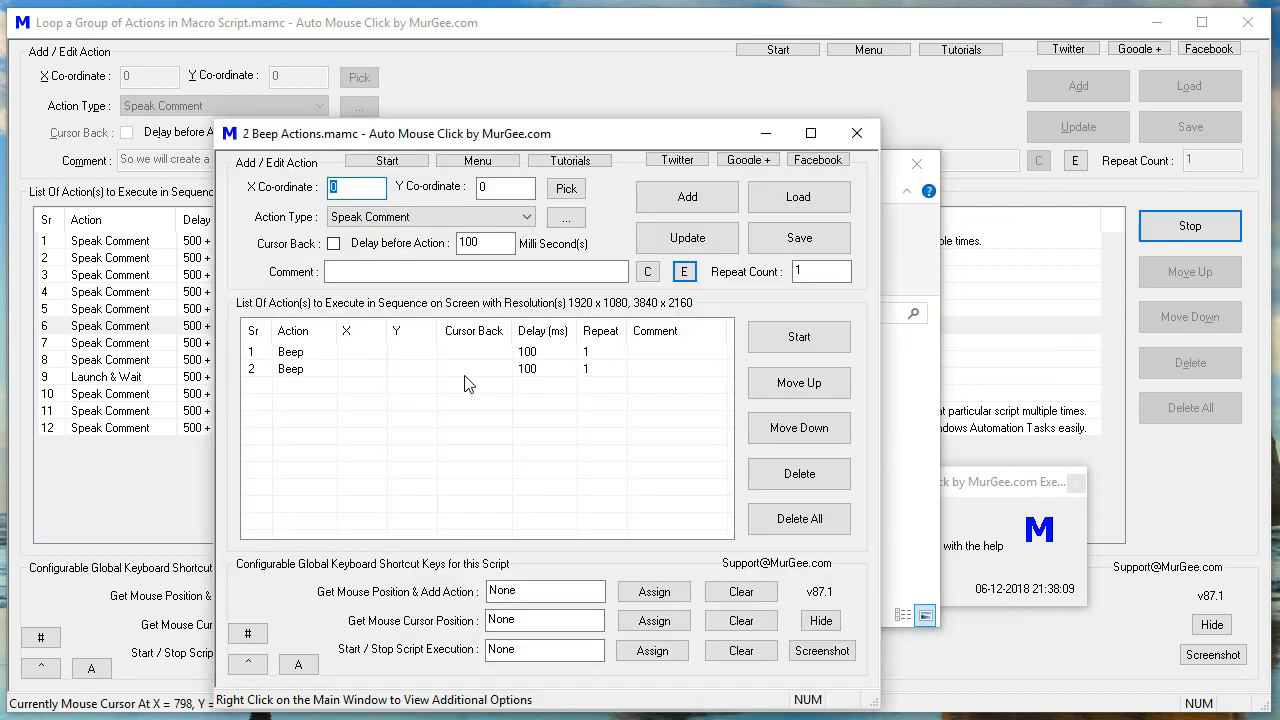
left_click(290, 352)
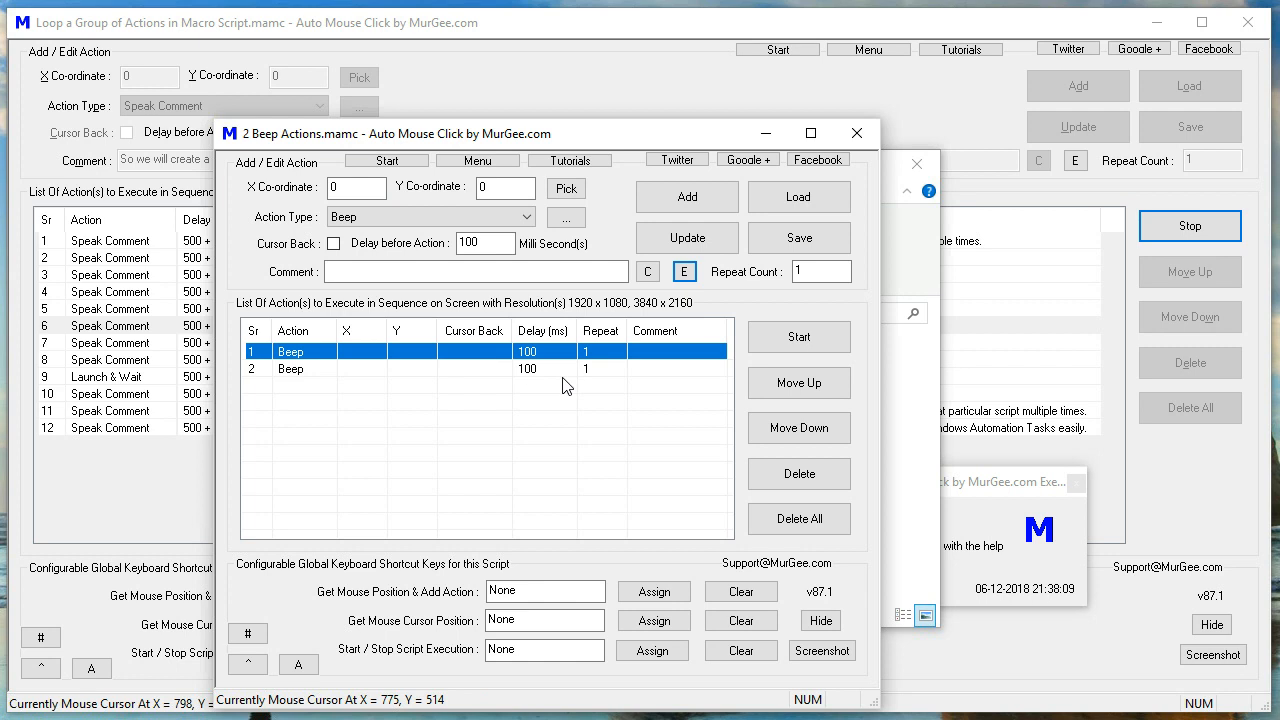
left_click(566, 216)
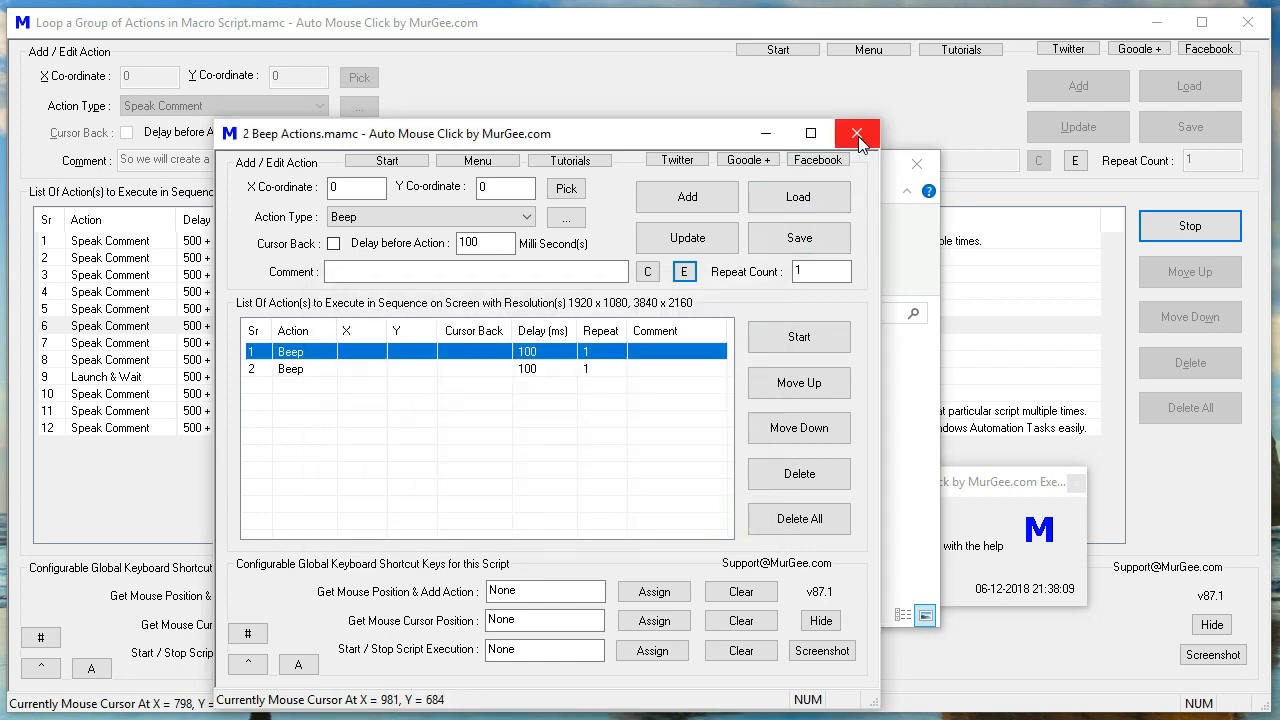
- Close the 2 Beep Actions window, returning to the main macro on action 8 of 16
left_click(856, 134)
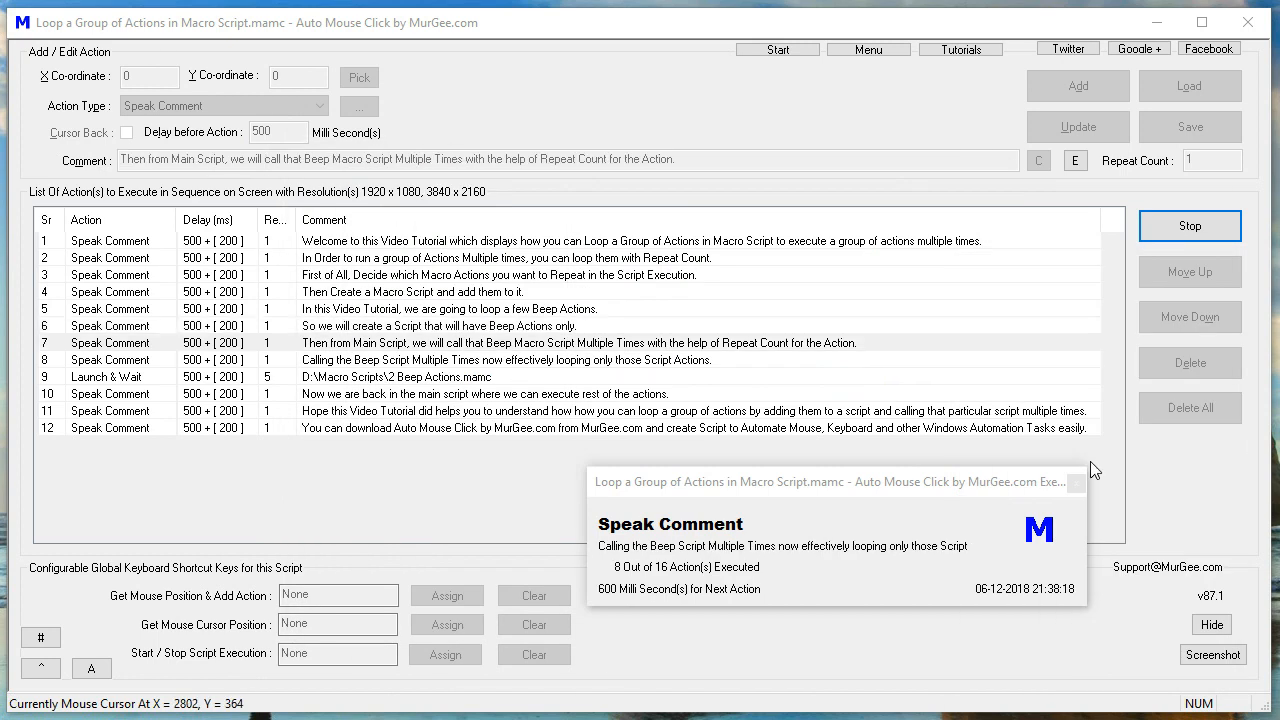
mouse_move(962, 472)
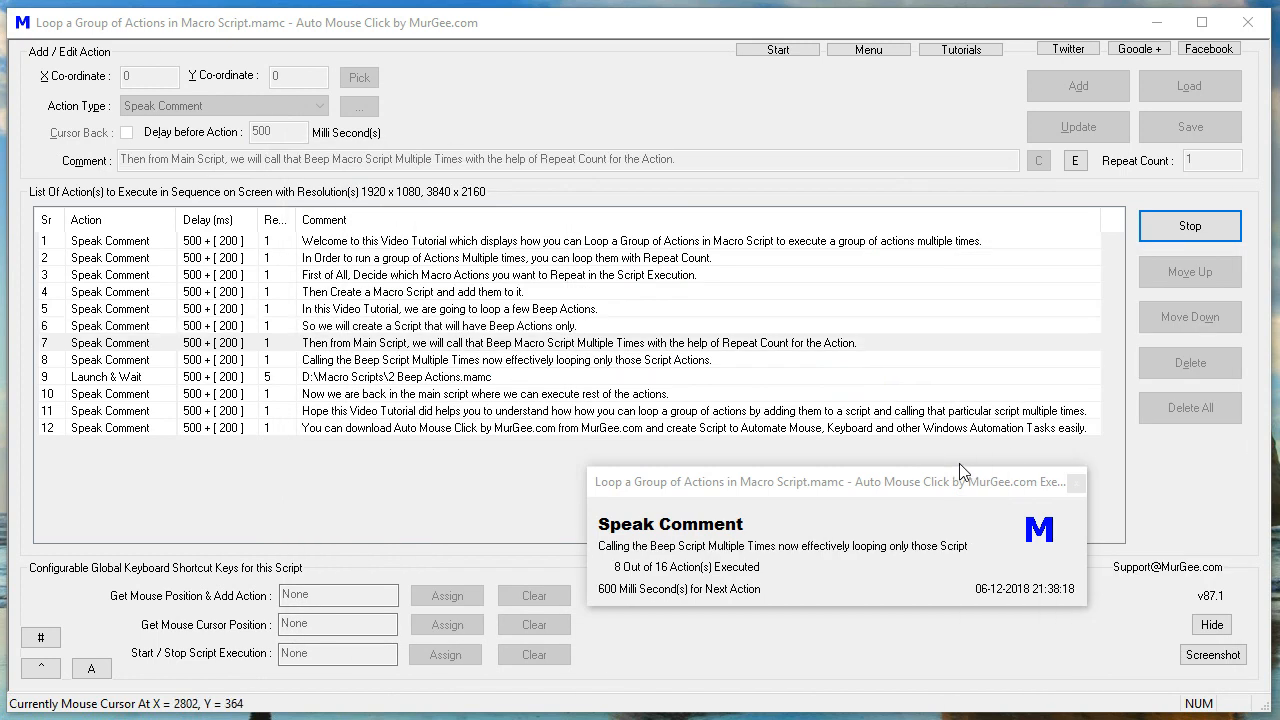